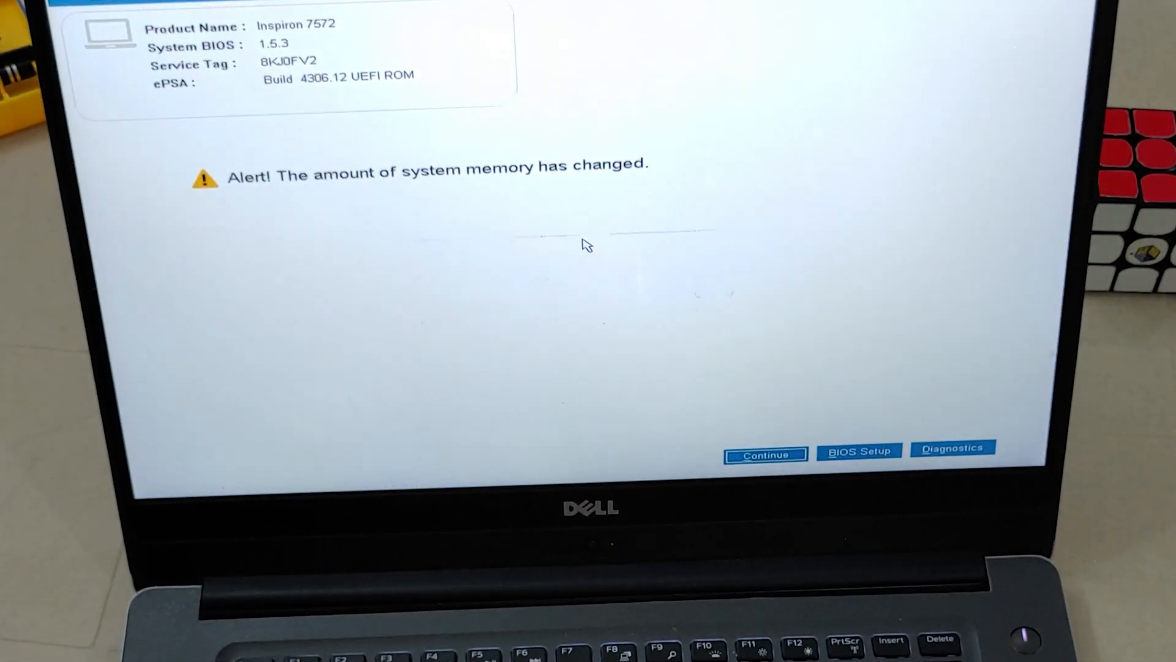
- Accept the Dell memory-change alert with Continue so the laptop boots to the Windows 10 desktop
click(764, 454)
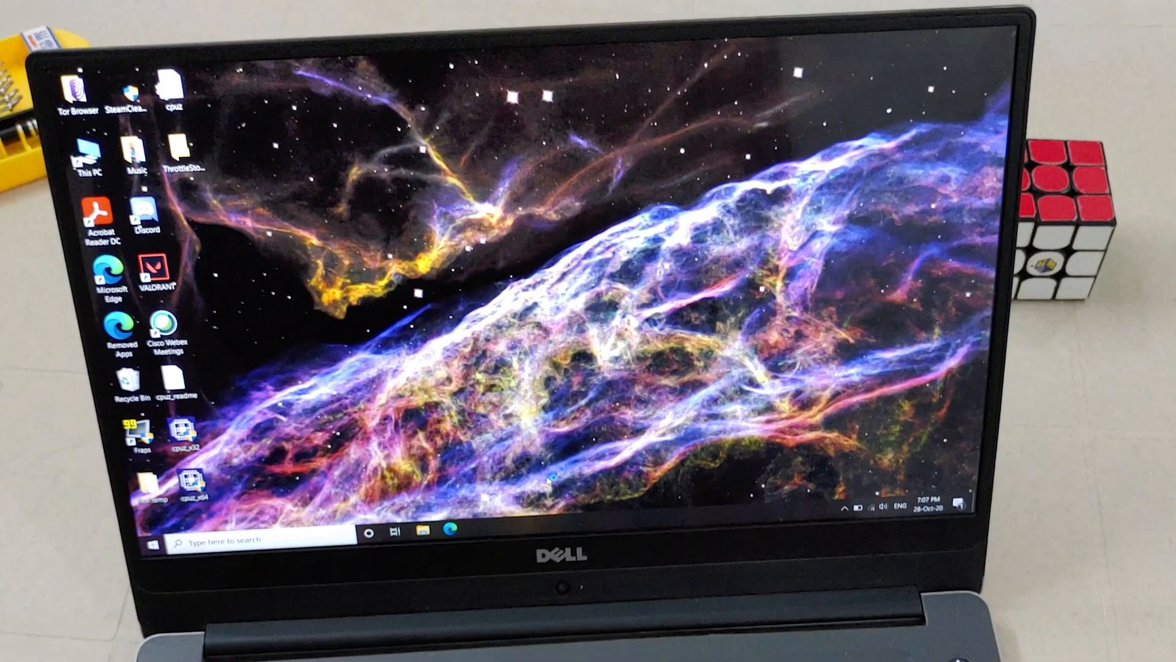